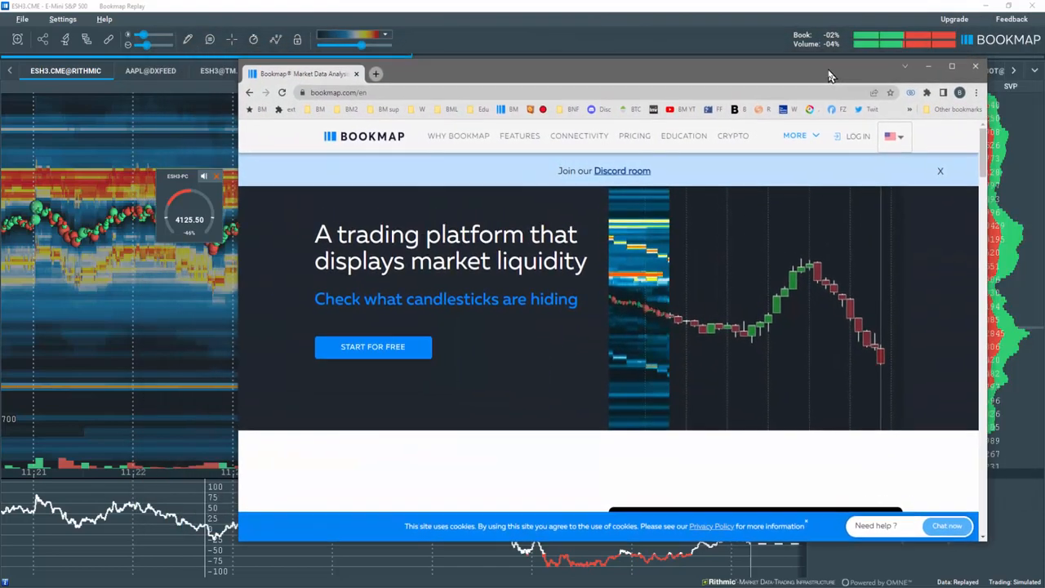
Read the Market Pulse add-on article in the Bookmap Knowledge Base under Add-ons
left_click(794, 135)
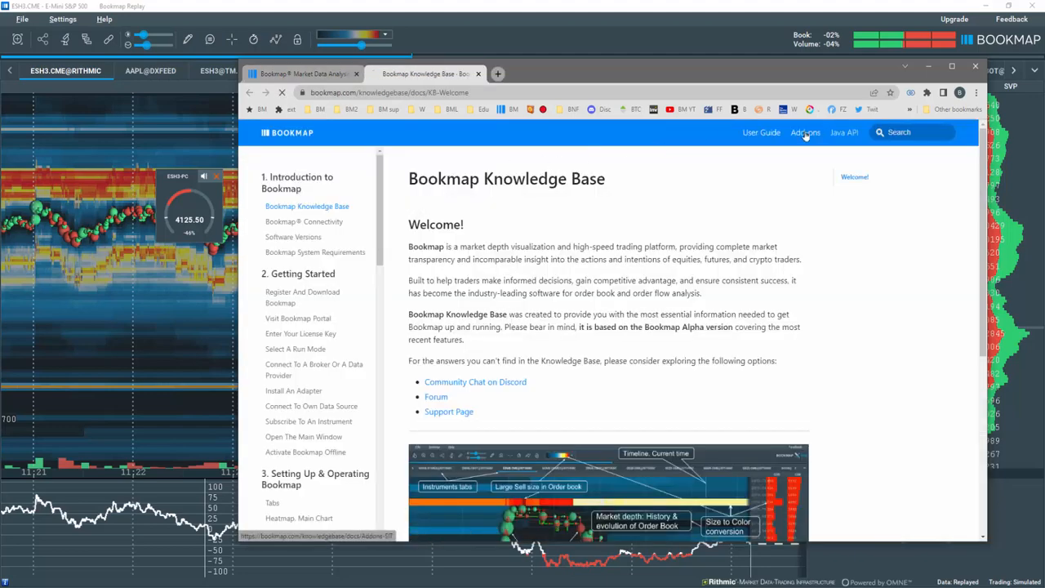
left_click(806, 133)
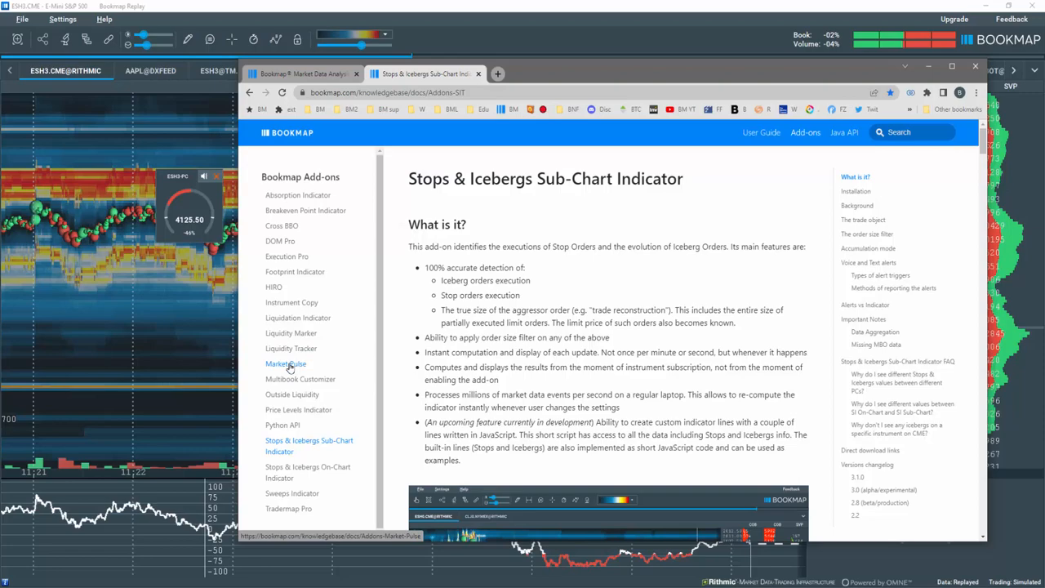
left_click(286, 363)
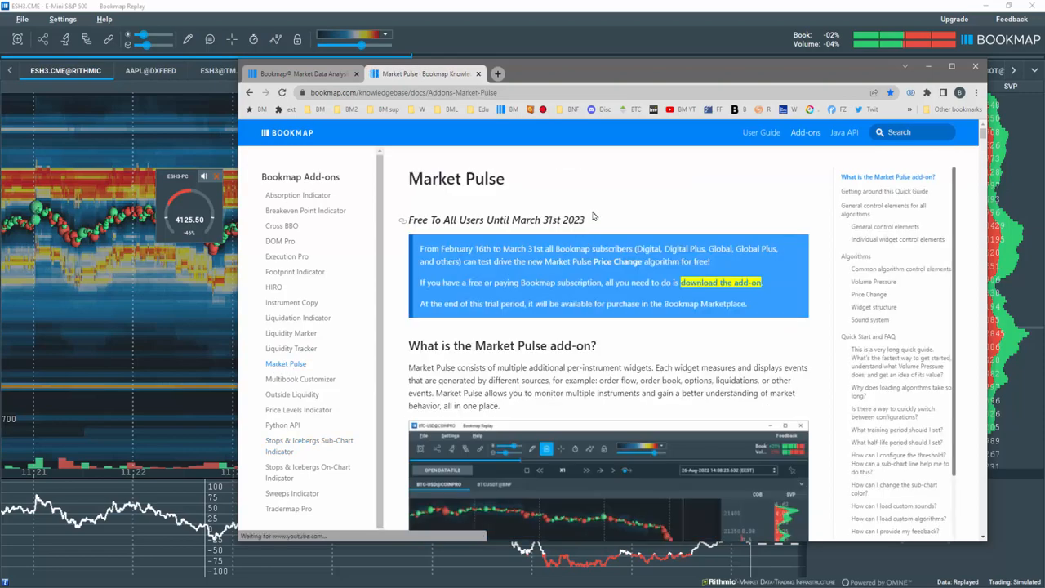
scroll("down", 3)
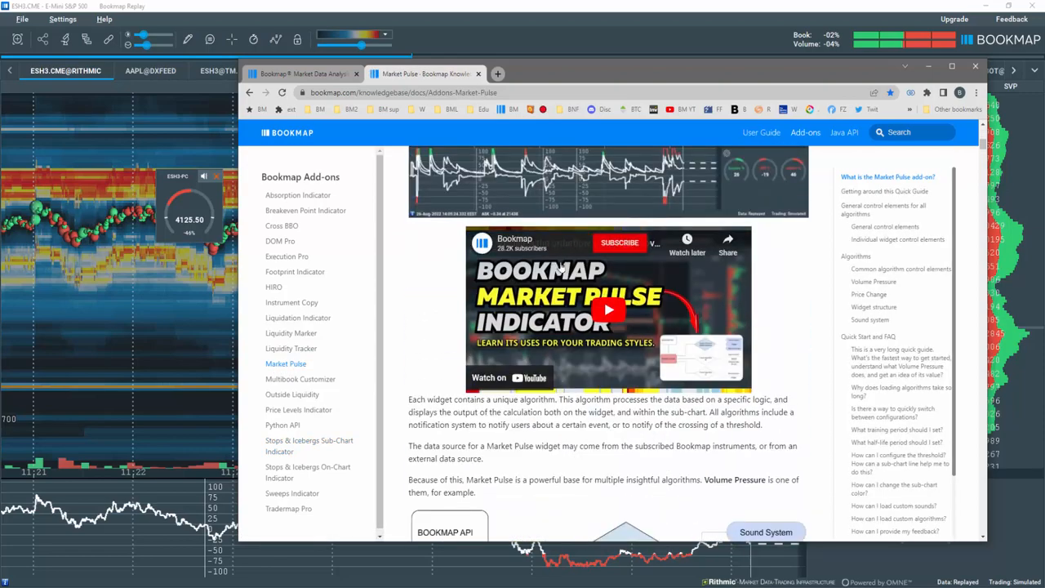
scroll("down", 3)
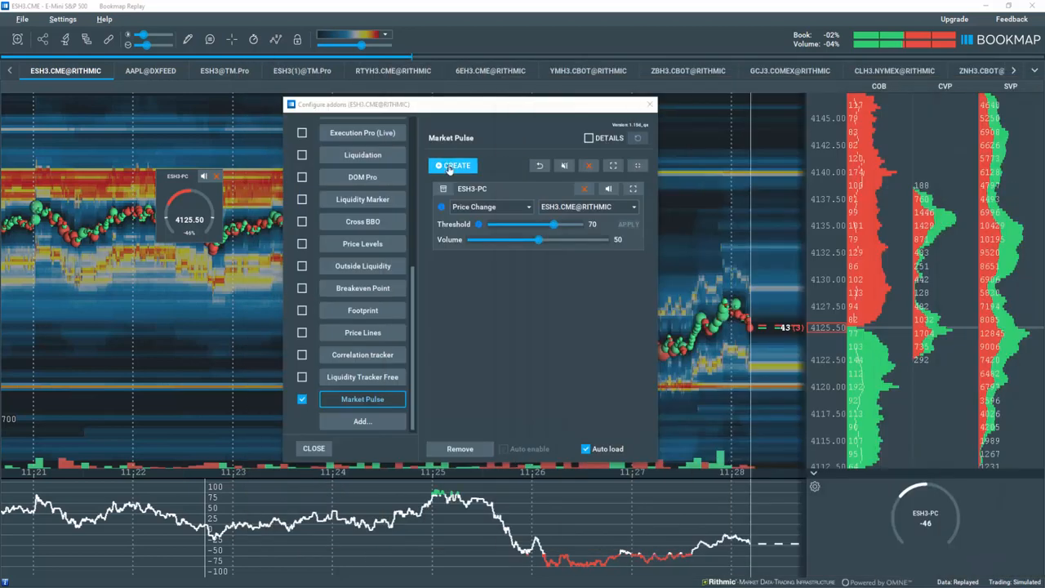
left_click(490, 206)
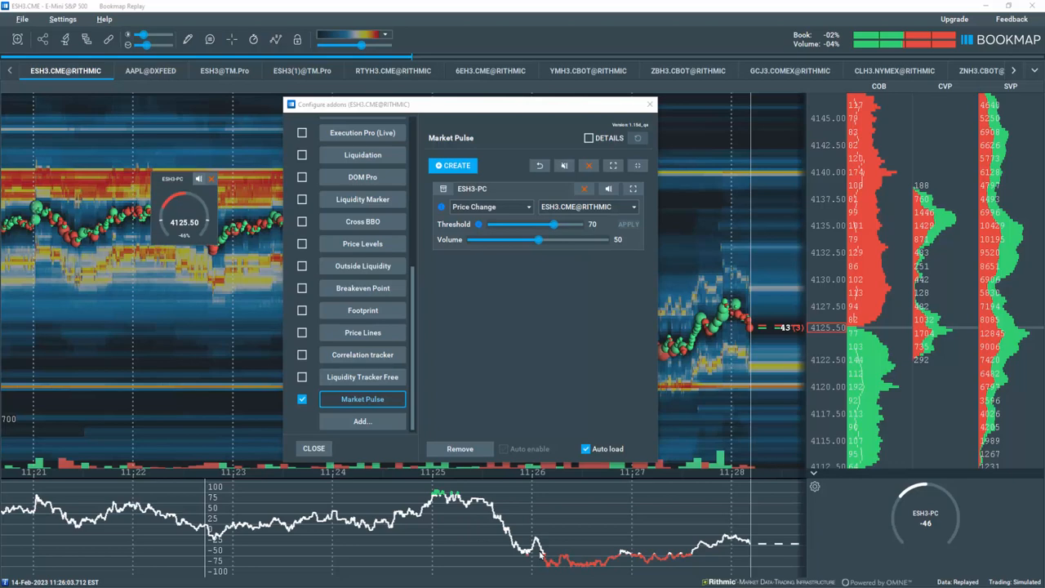
mouse_move(549, 560)
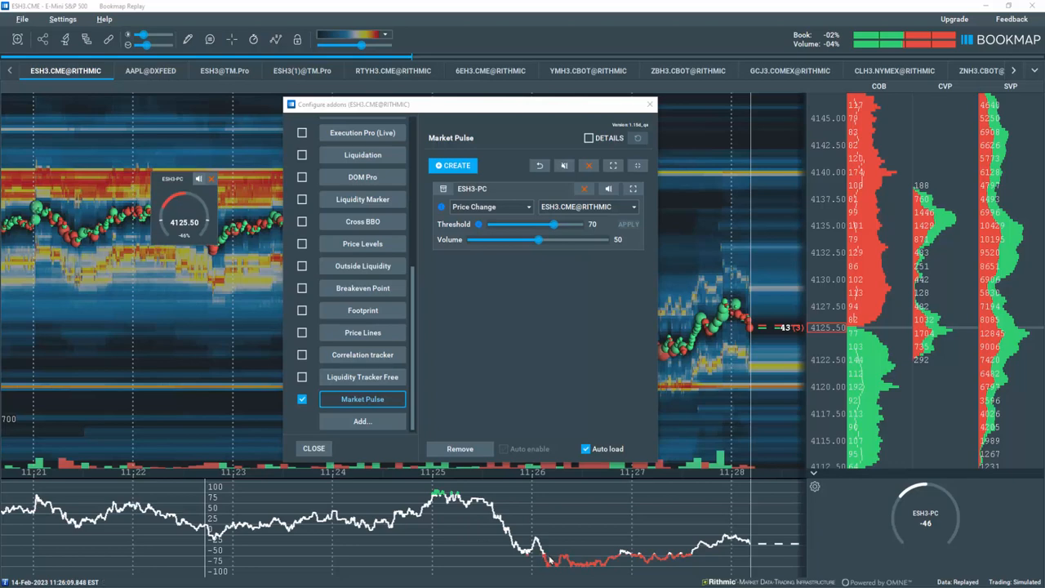
Review the ESH3-PC widget settings: Price Change, threshold 70, volume 50, 5min training, sub-chart on
left_click(314, 448)
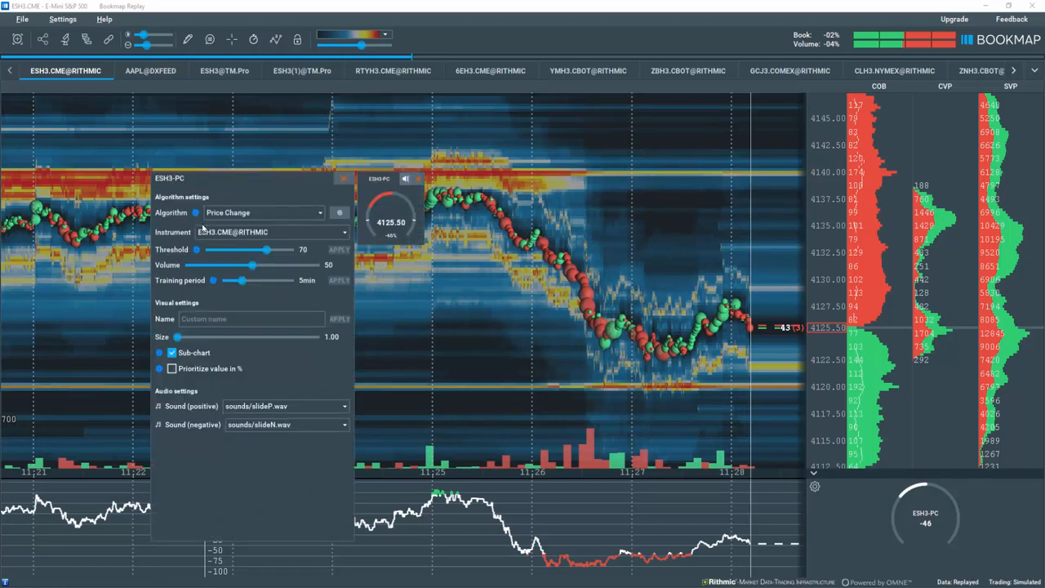
mouse_move(216, 281)
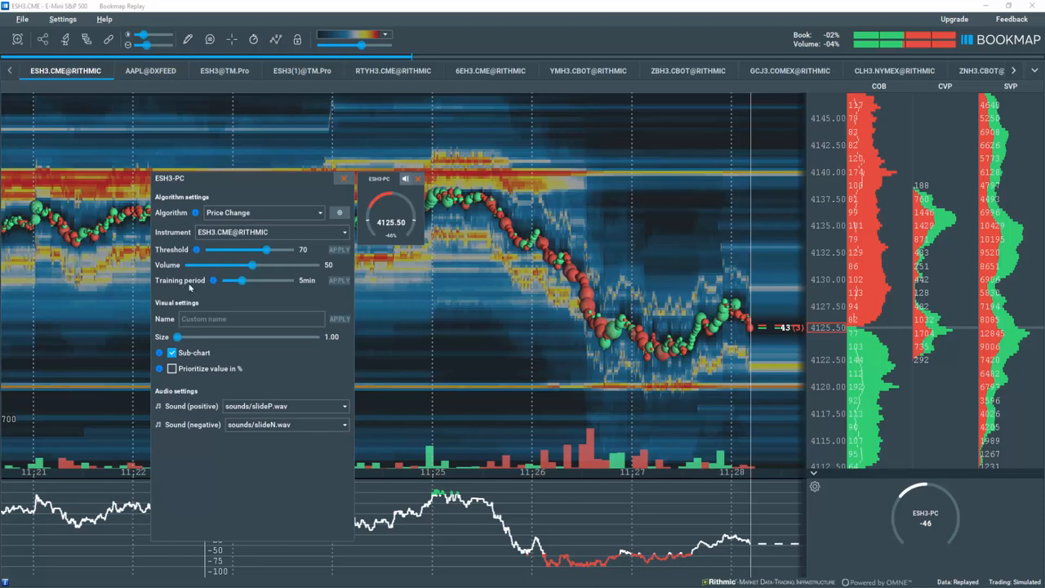
mouse_move(299, 286)
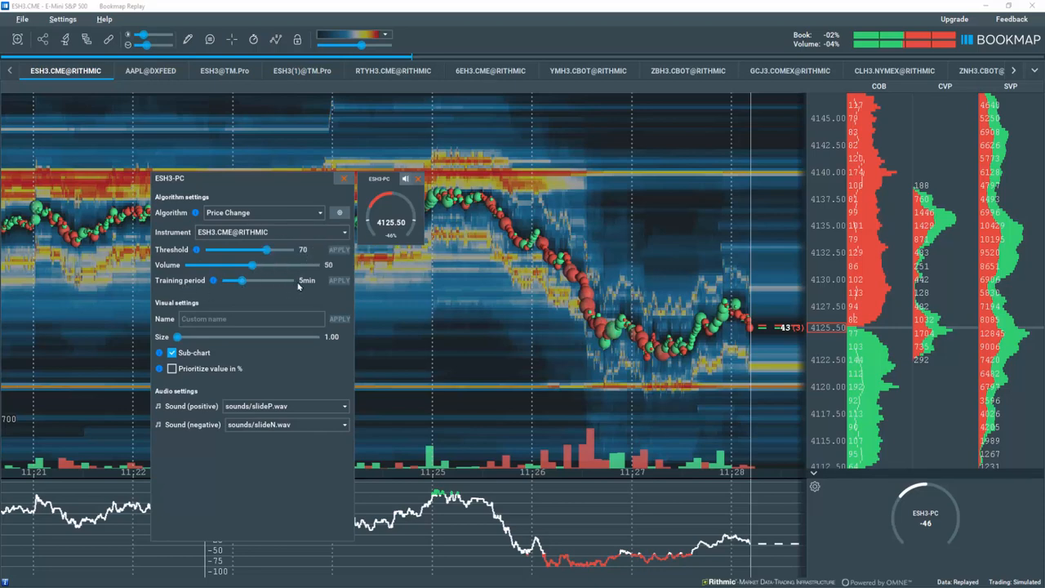
left_click_drag(241, 280, 242, 281)
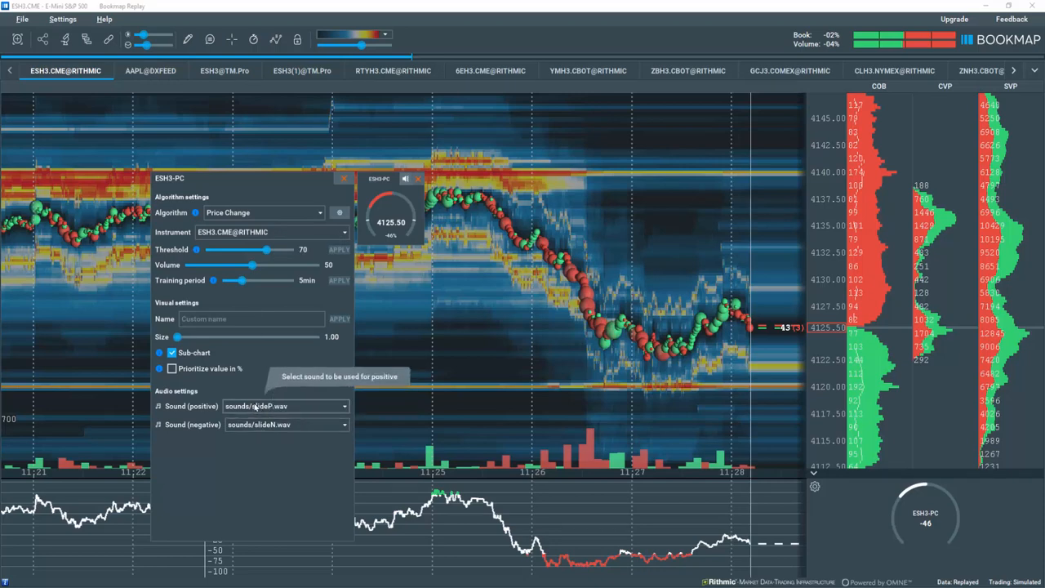
mouse_move(255, 369)
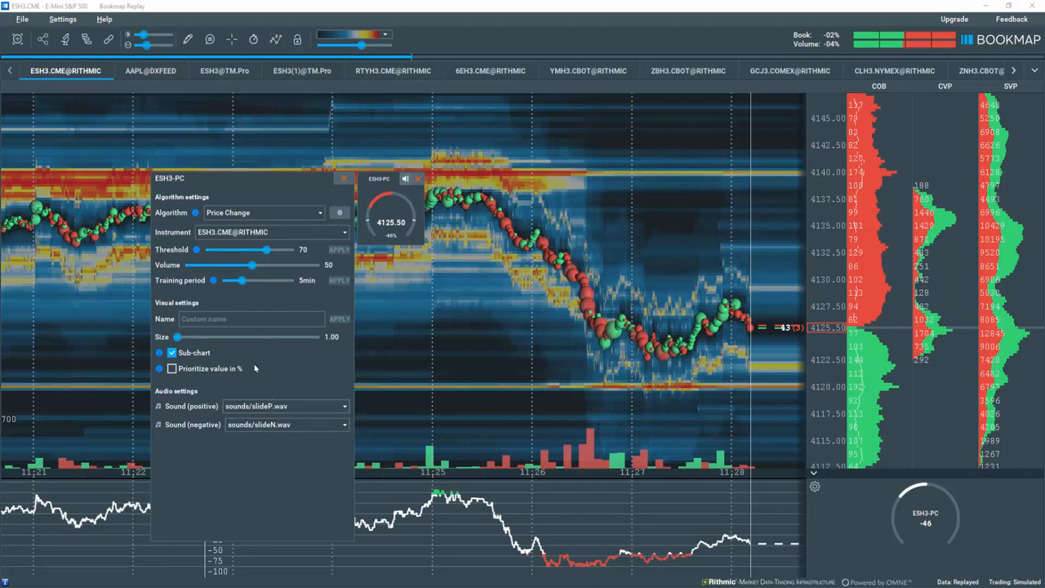
mouse_move(304, 220)
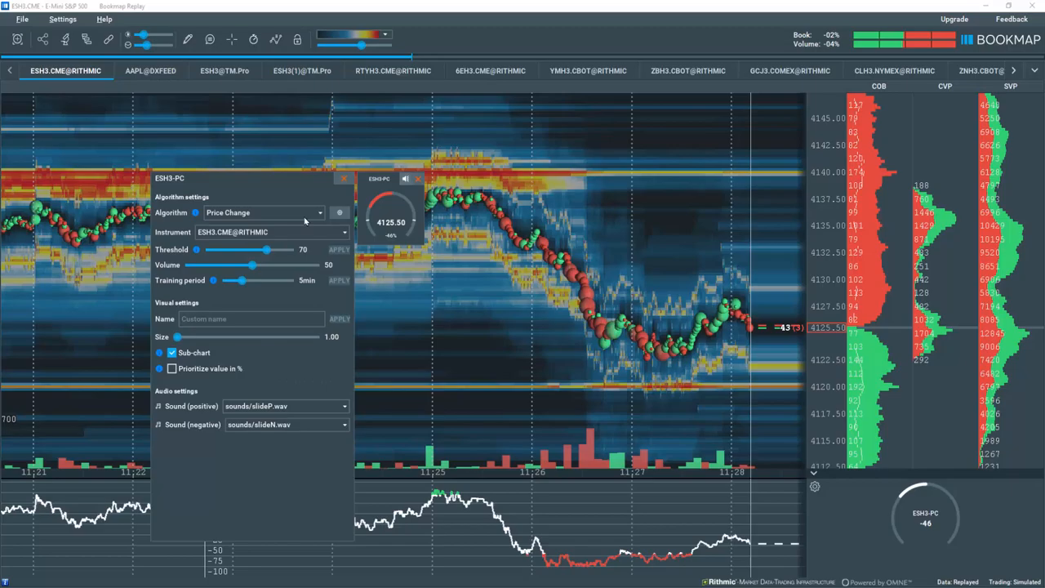